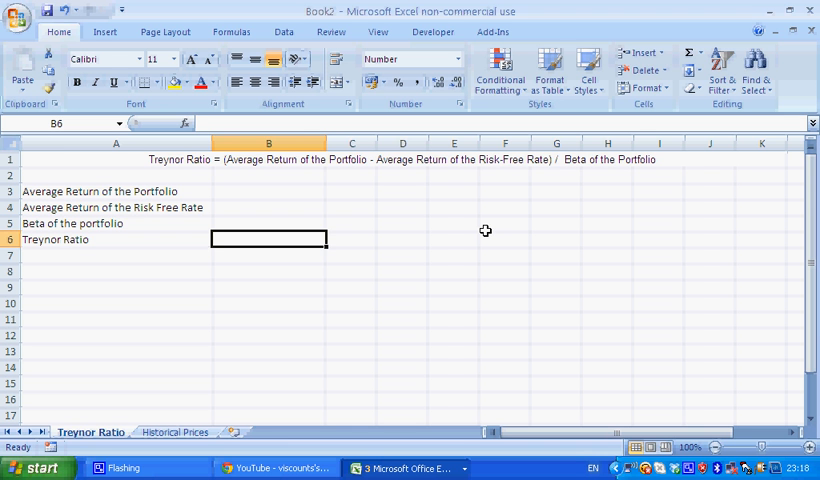
Step: Review the Treynor Ratio heading and the Average Return and Beta labels
{"action": "left_click", "coordinate": [116, 159]}
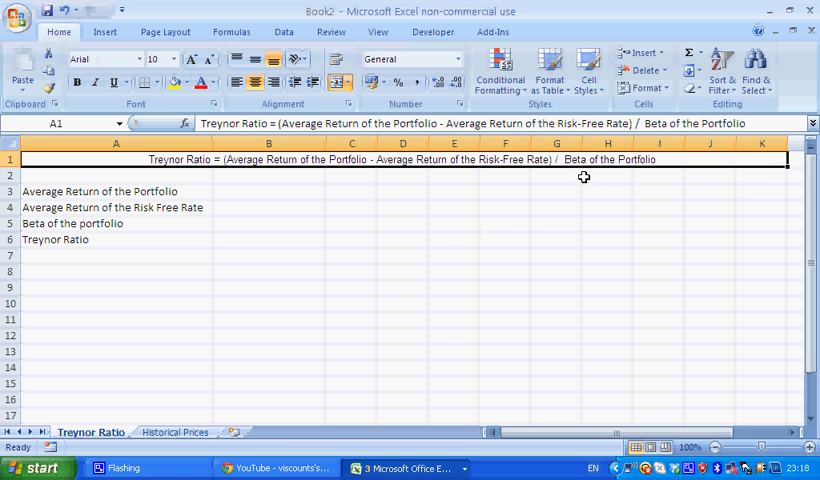
{"action": "mouse_move", "coordinate": [587, 168]}
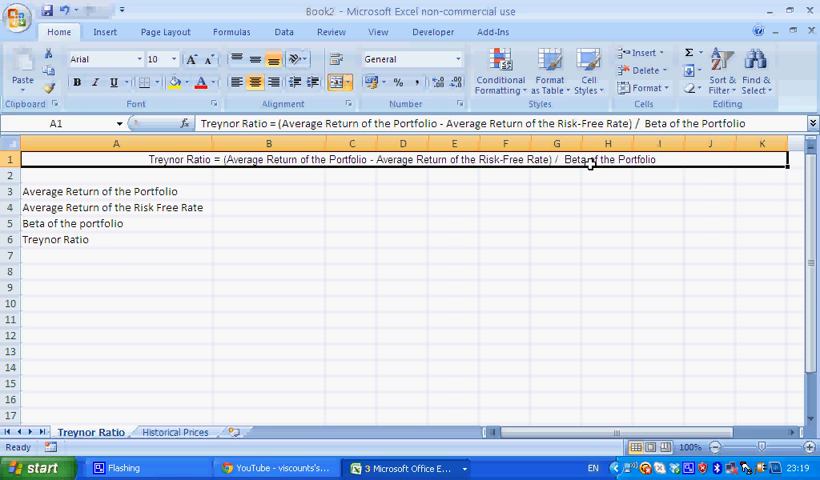
{"action": "left_click", "coordinate": [268, 191]}
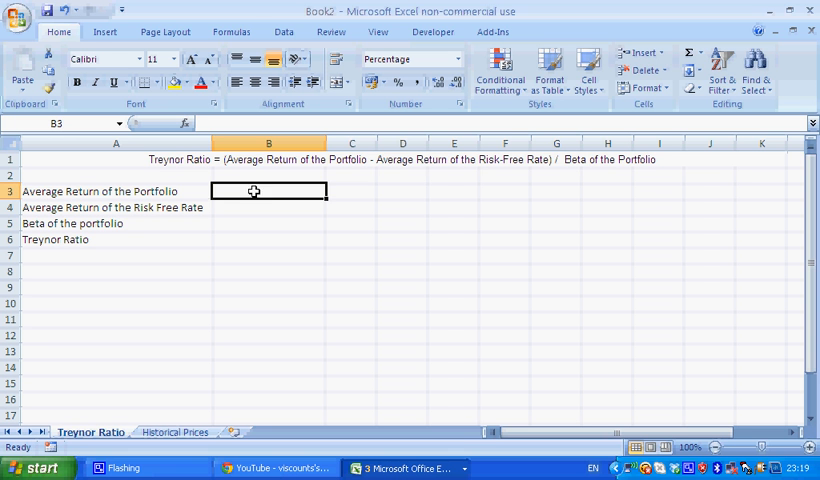
{"action": "left_click", "coordinate": [105, 191]}
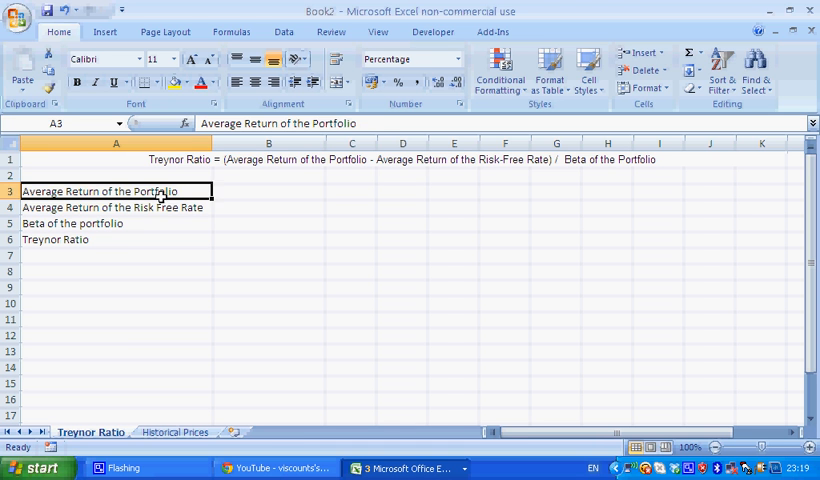
{"action": "left_click", "coordinate": [115, 223]}
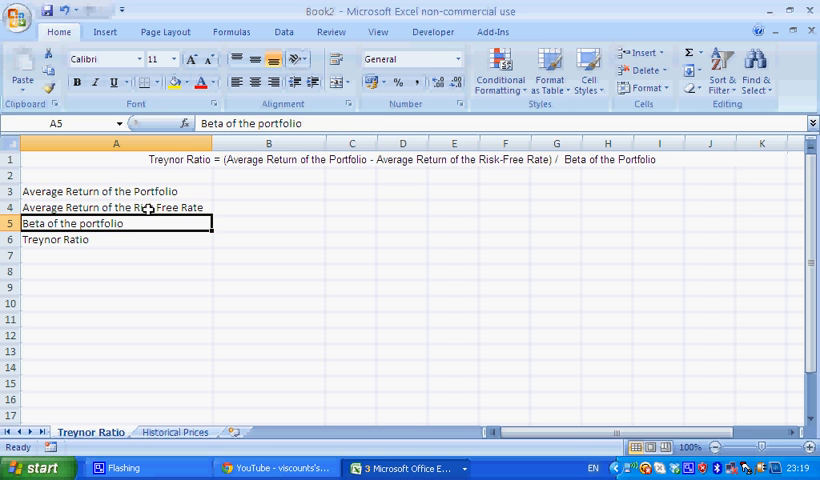
{"action": "left_click", "coordinate": [115, 191]}
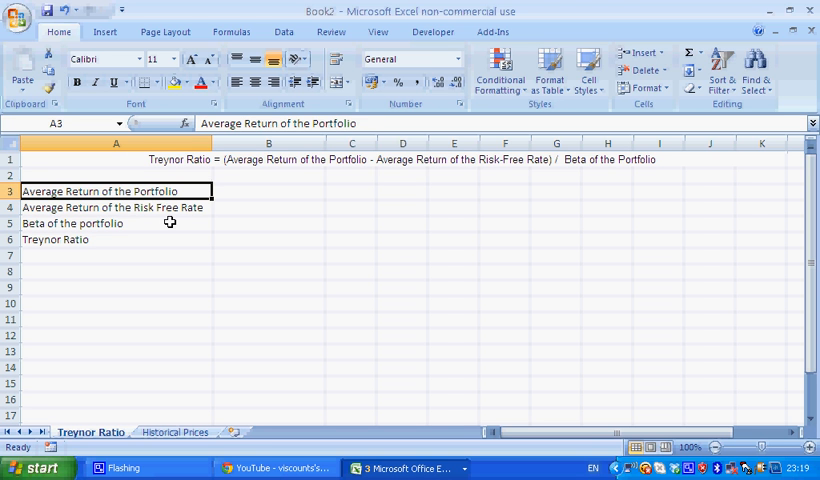
{"action": "mouse_move", "coordinate": [135, 266]}
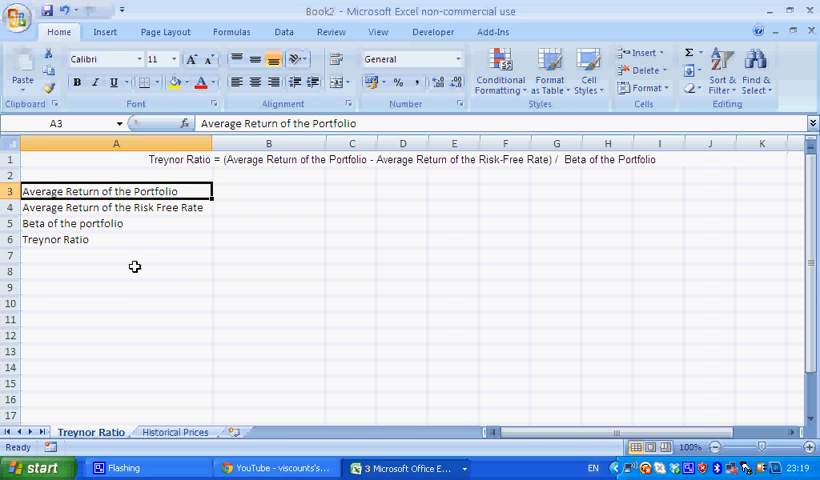
{"action": "mouse_move", "coordinate": [120, 254]}
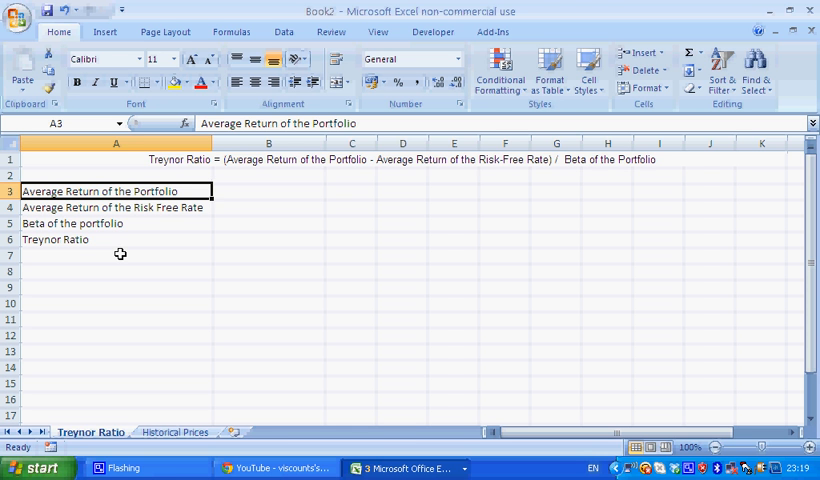
{"action": "mouse_move", "coordinate": [175, 336]}
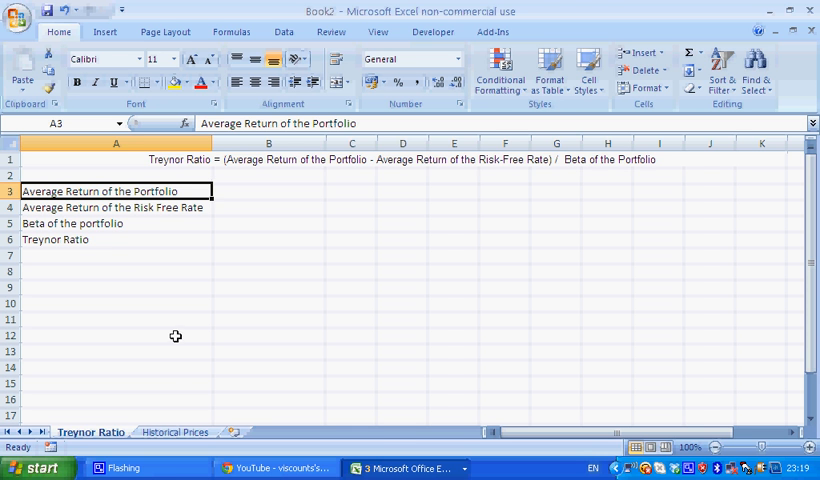
{"action": "mouse_move", "coordinate": [174, 378]}
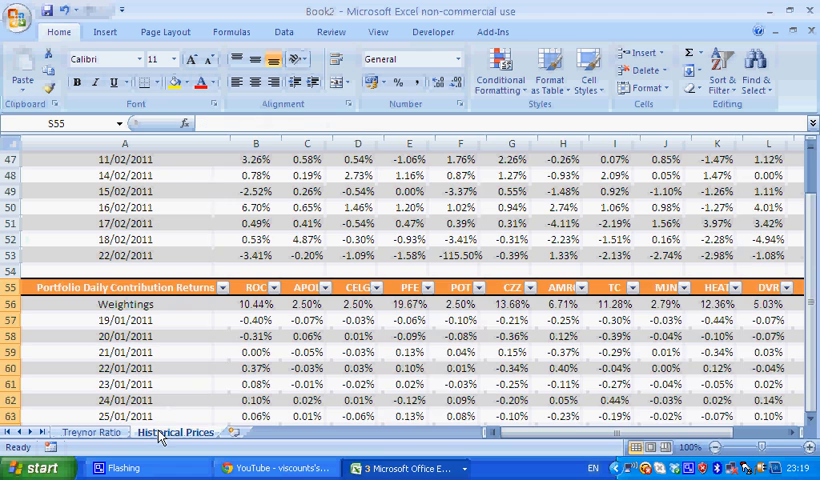
Step: Inspect the Historical Prices sheet's 18/01/2011 APOL and ROC prices and first ROC log return
{"action": "left_click", "coordinate": [124, 319]}
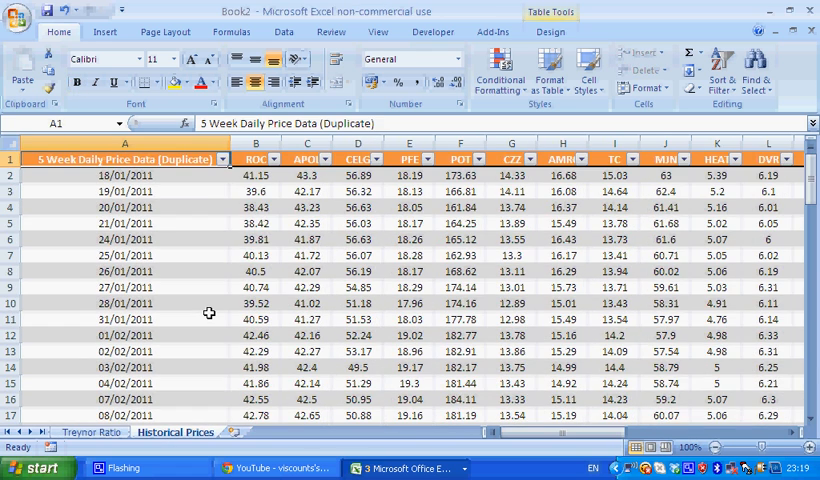
{"action": "left_click", "coordinate": [307, 175]}
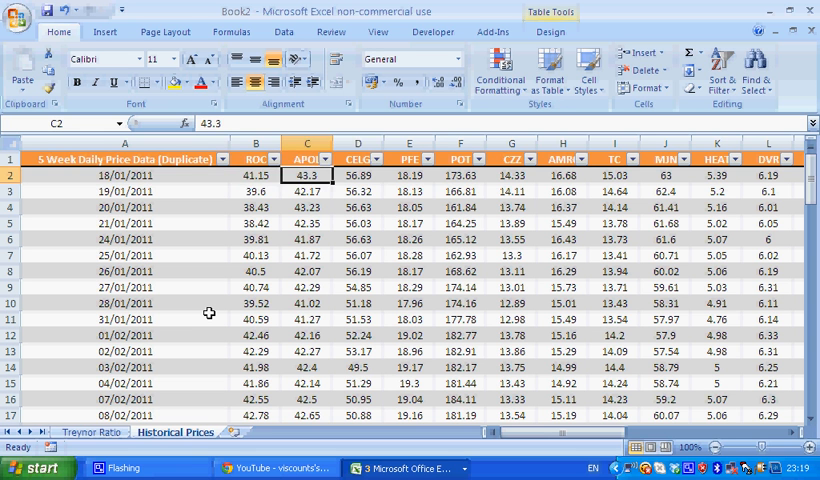
{"action": "left_click", "coordinate": [255, 175]}
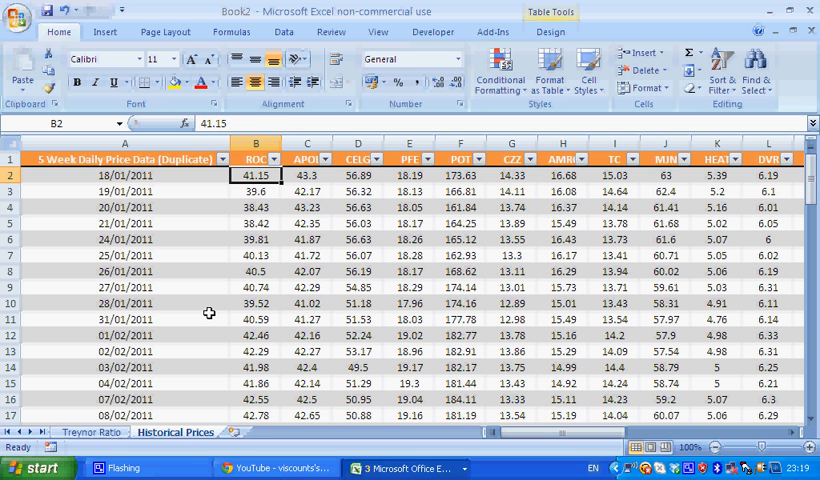
{"action": "left_click", "coordinate": [127, 175]}
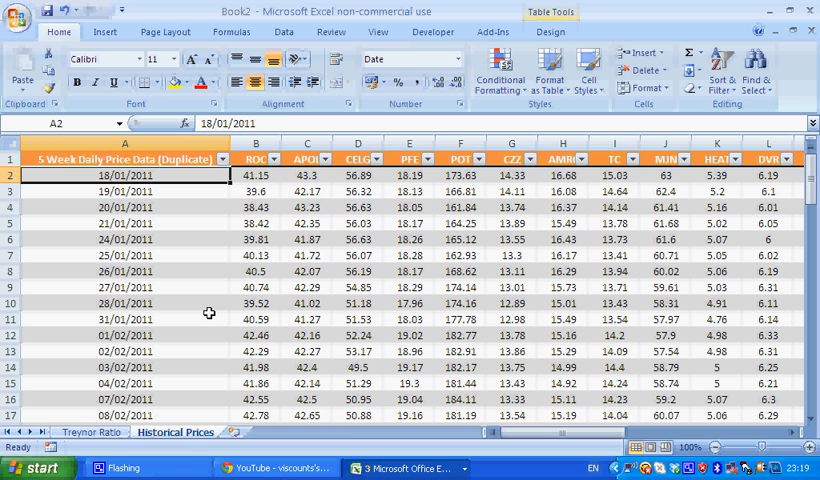
{"action": "left_click", "coordinate": [256, 175]}
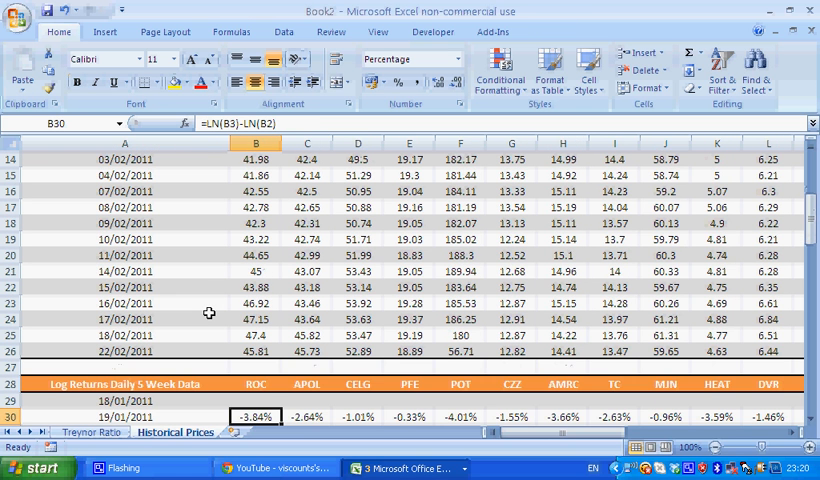
{"action": "double_click", "coordinate": [256, 416]}
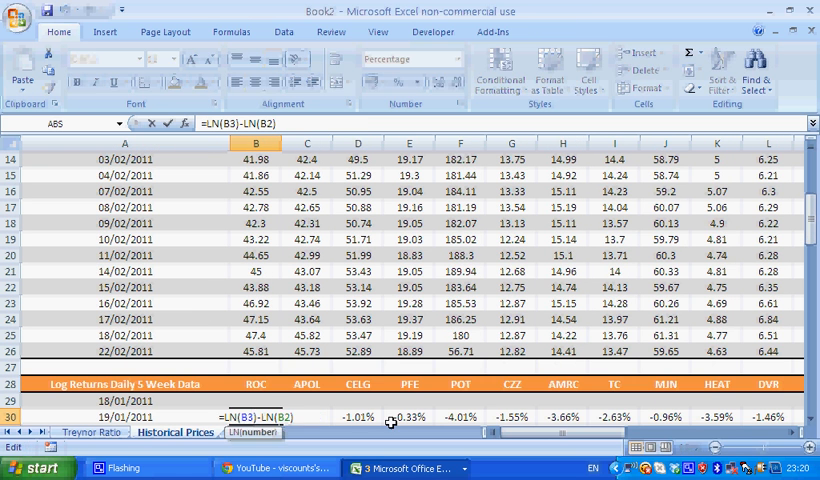
{"action": "key", "text": "Return"}
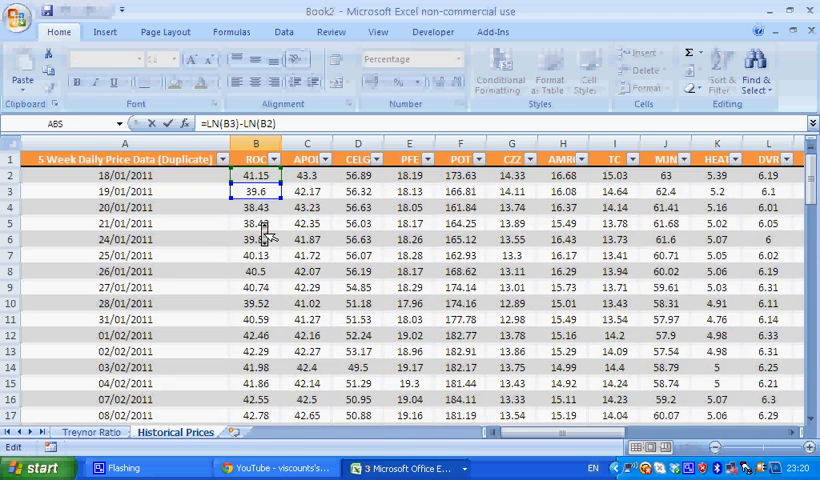
{"action": "left_click", "coordinate": [256, 191]}
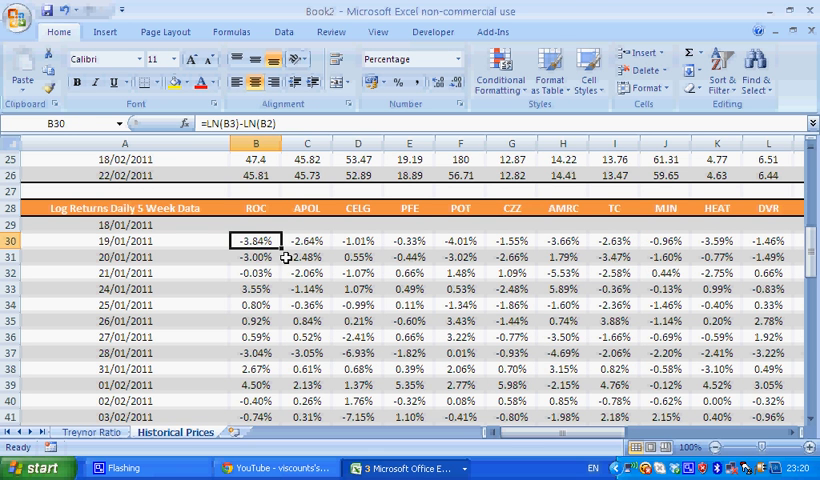
{"action": "left_click", "coordinate": [255, 337]}
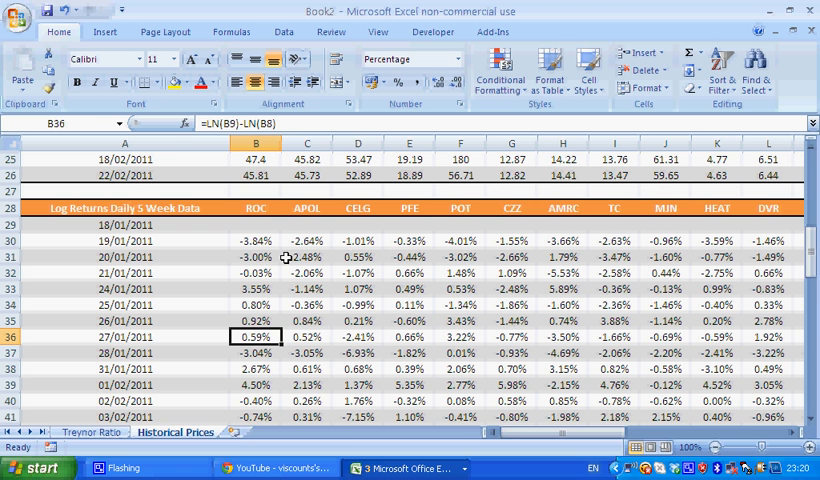
{"action": "left_click", "coordinate": [307, 240]}
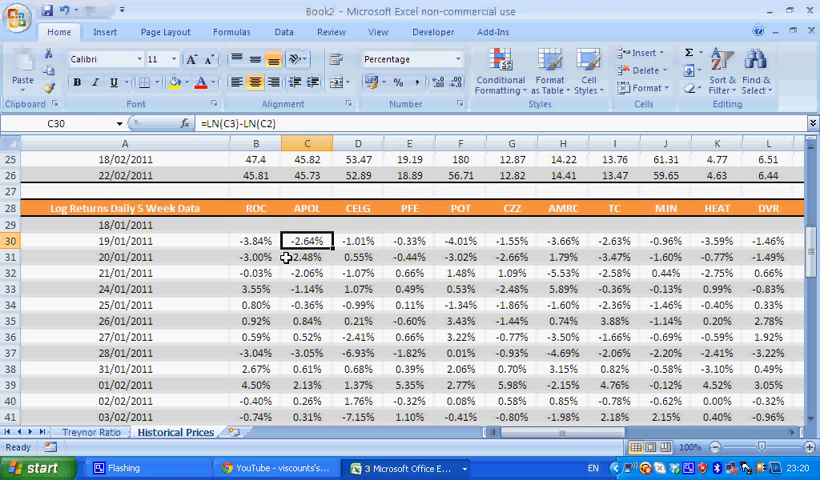
{"action": "left_click", "coordinate": [255, 240]}
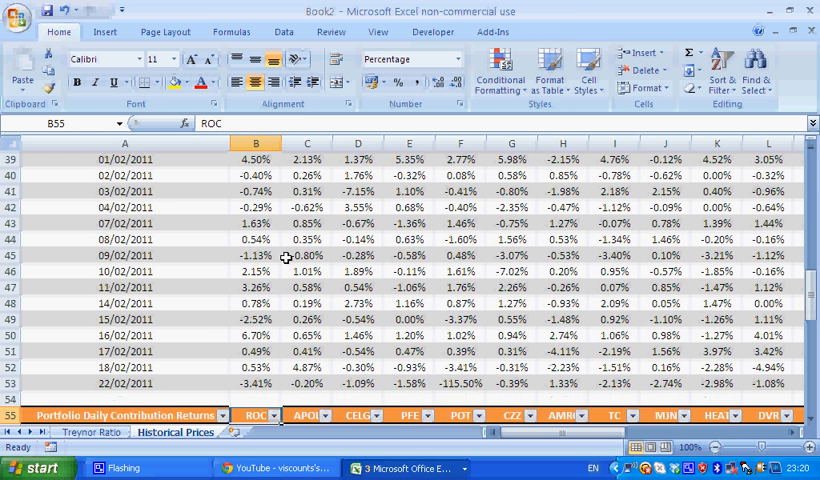
Step: Check the ROC and CZZ weightings and the weighting-times-log-return contribution cells
{"action": "scroll", "scroll_direction": "up", "scroll_amount": 3}
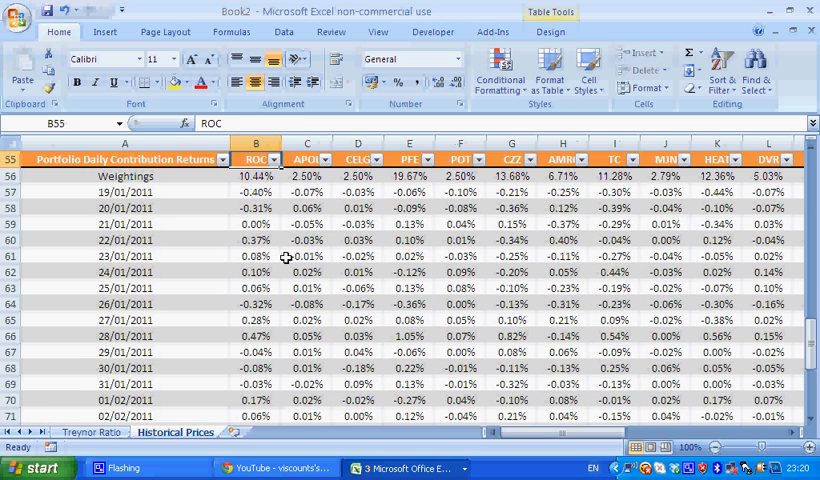
{"action": "left_click", "coordinate": [256, 191]}
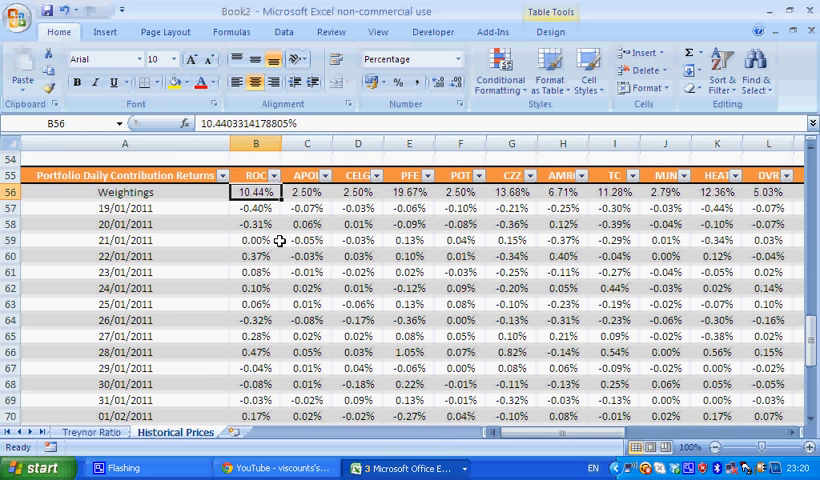
{"action": "left_click", "coordinate": [511, 191]}
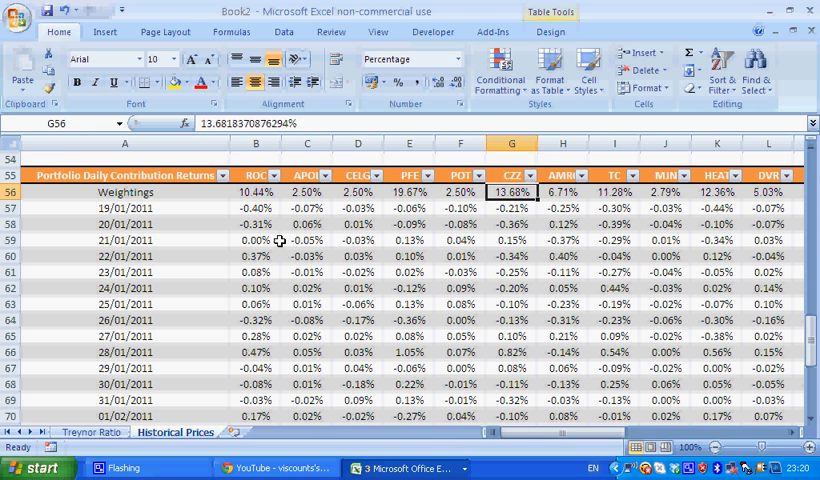
{"action": "left_click", "coordinate": [256, 207]}
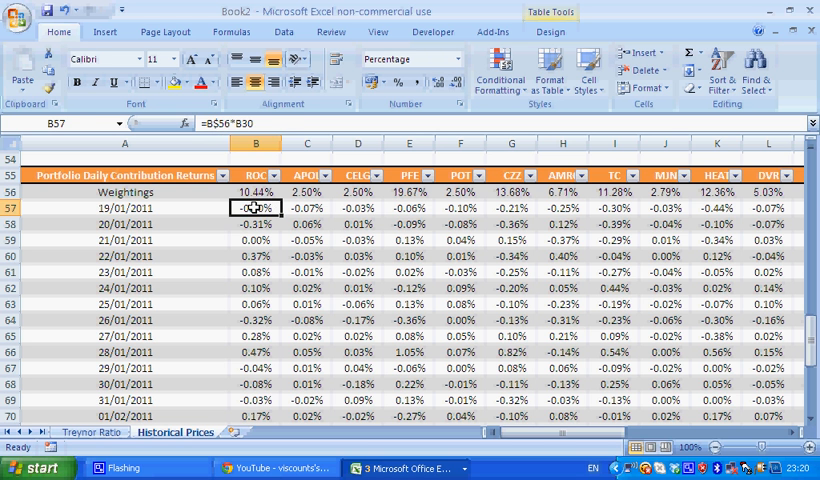
{"action": "scroll", "scroll_direction": "up", "scroll_amount": 3}
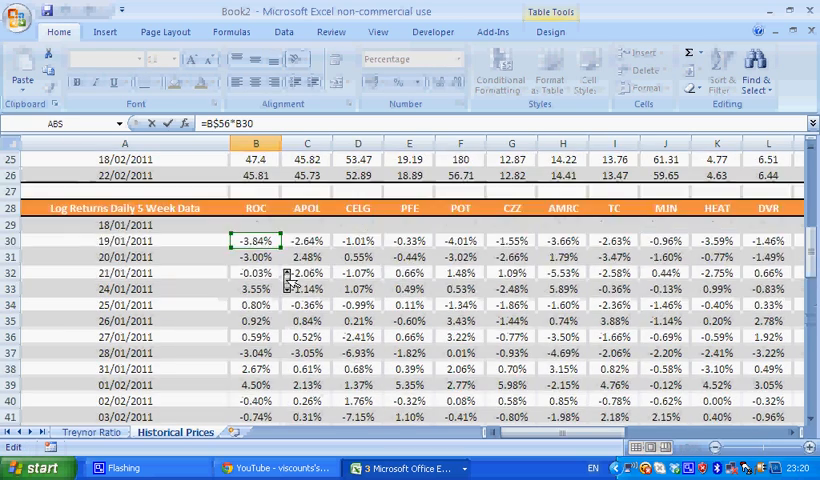
{"action": "scroll", "scroll_direction": "down", "scroll_amount": 3}
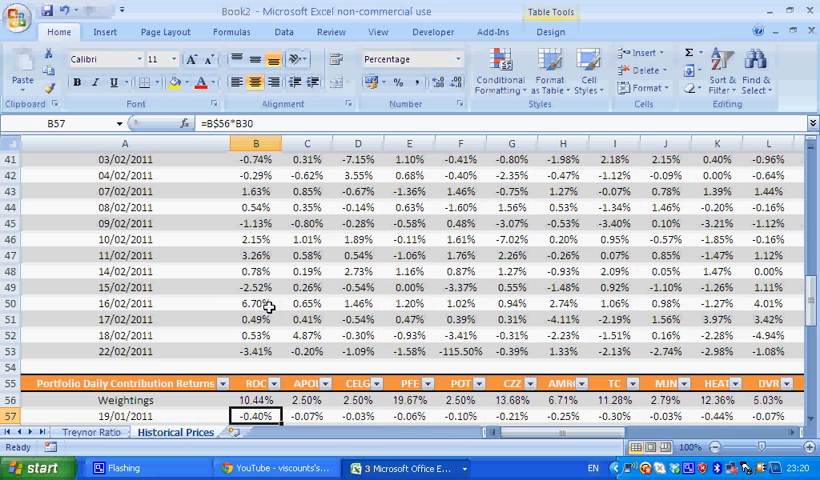
{"action": "scroll", "scroll_direction": "down", "scroll_amount": 3}
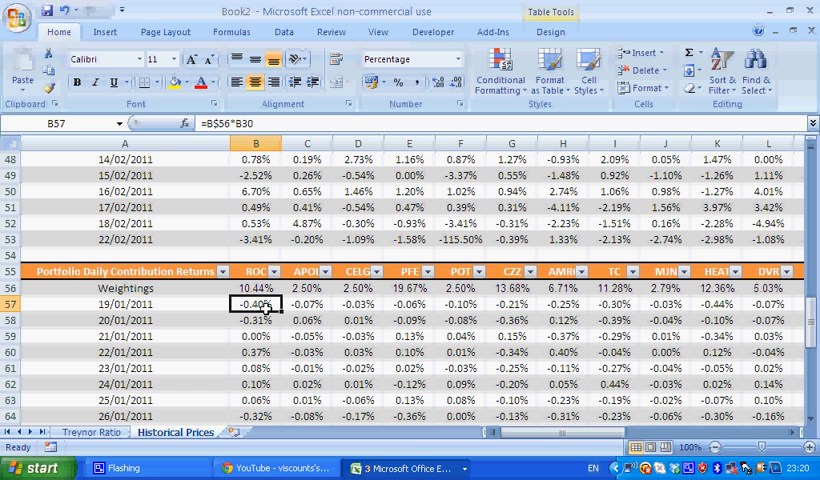
{"action": "scroll", "scroll_direction": "down", "scroll_amount": 3}
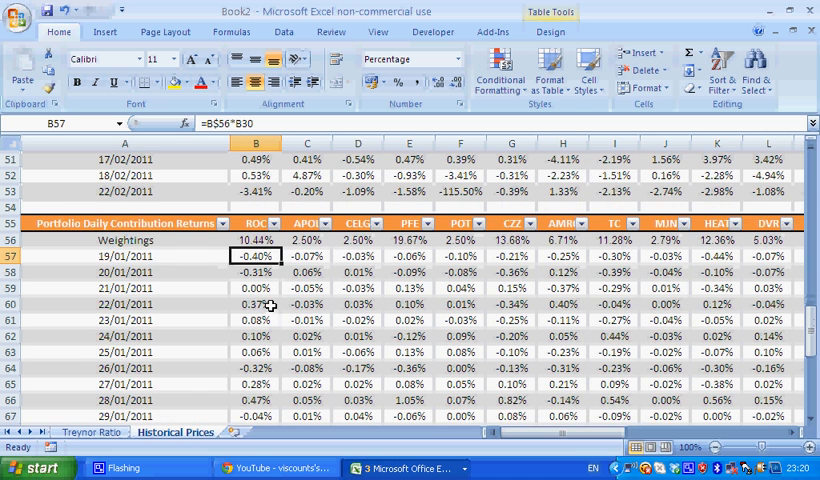
Step: Fill column R with =SUM(Table810[[#This Row],[ROC]:[T 3.625]]) for portfolio daily returns
{"action": "scroll", "scroll_direction": "right", "scroll_amount": 3}
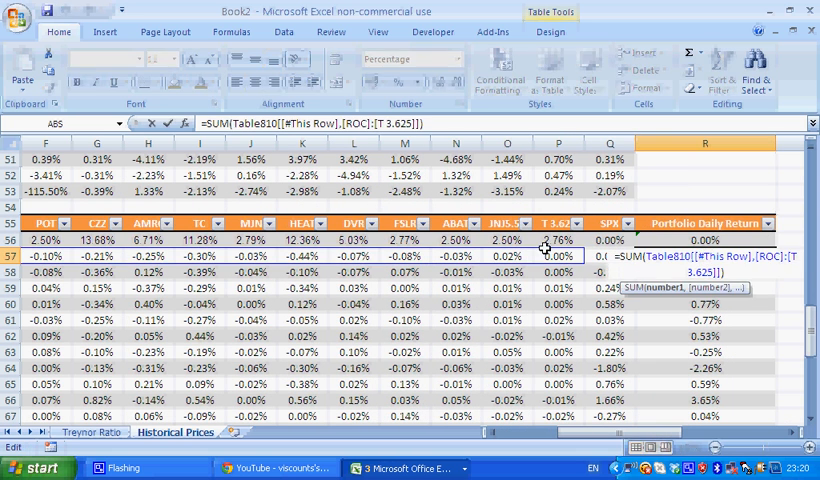
{"action": "mouse_move", "coordinate": [255, 255]}
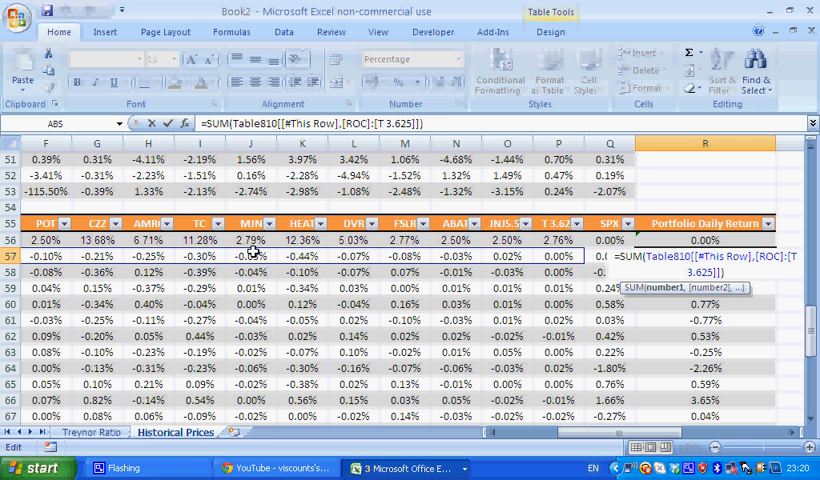
{"action": "key", "text": "Return"}
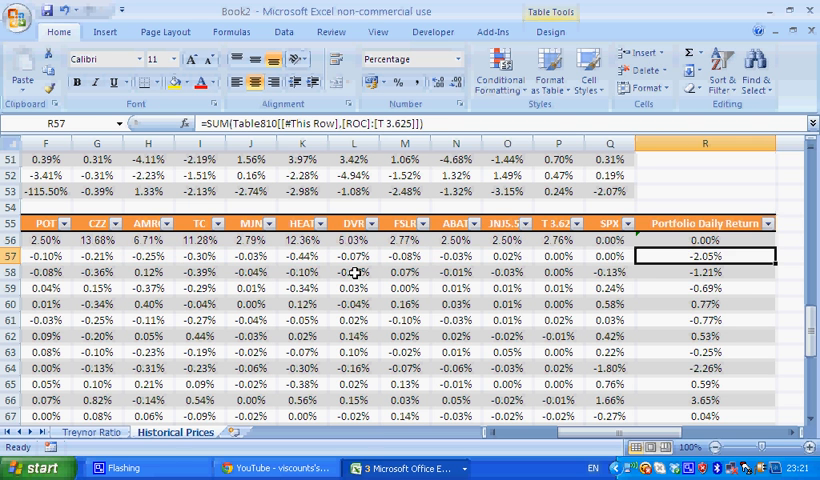
{"action": "left_click", "coordinate": [97, 256]}
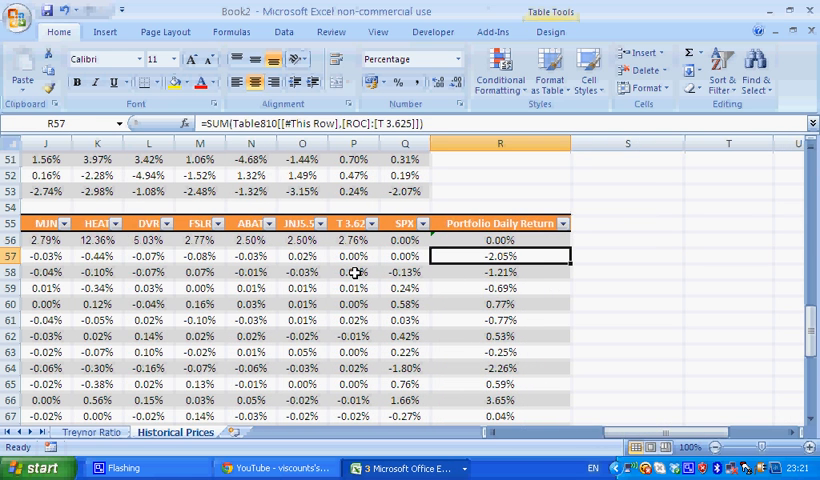
{"action": "mouse_move", "coordinate": [533, 258]}
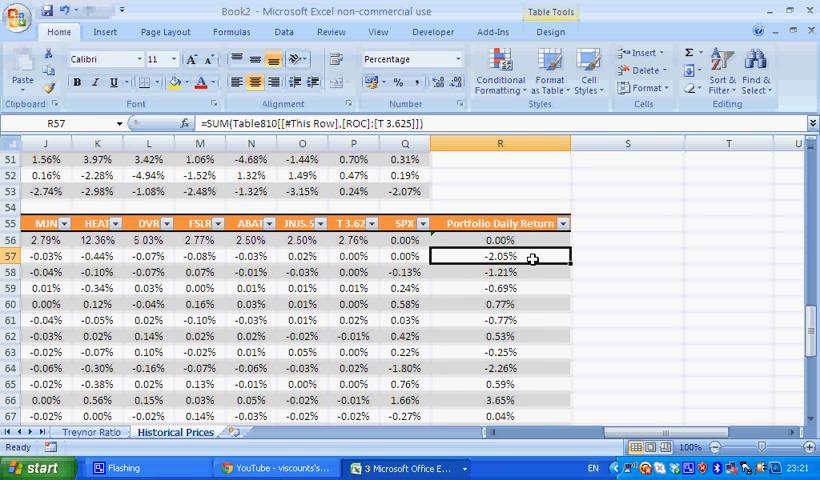
{"action": "mouse_move", "coordinate": [567, 268]}
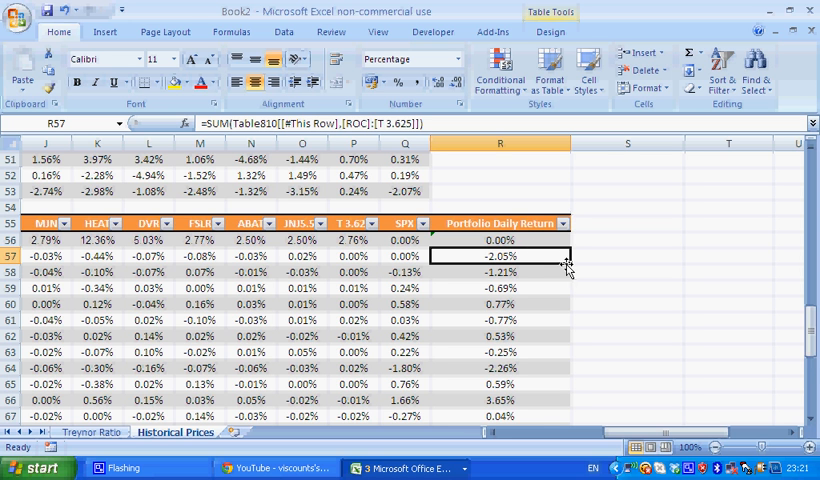
{"action": "scroll", "scroll_direction": "down", "scroll_amount": 3}
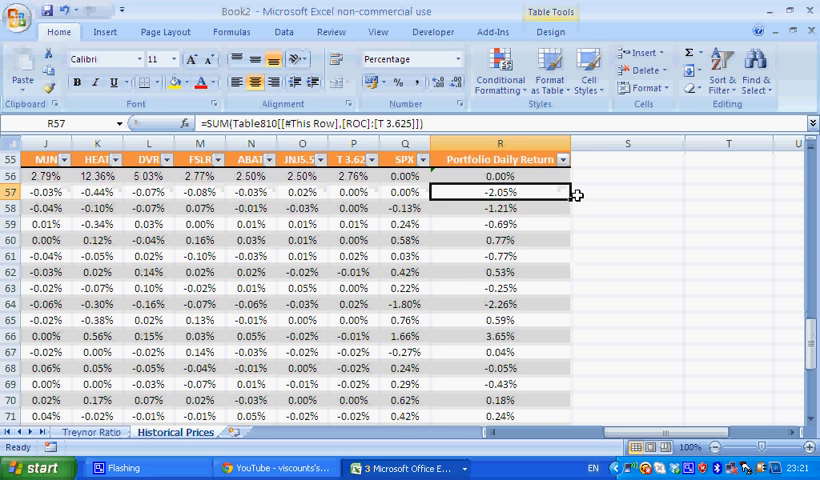
{"action": "scroll", "scroll_direction": "up", "scroll_amount": 3}
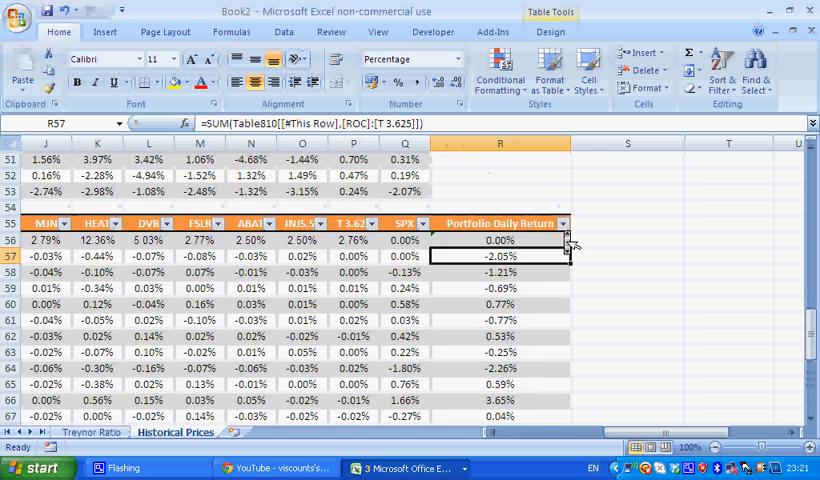
{"action": "scroll", "scroll_direction": "down", "scroll_amount": 3}
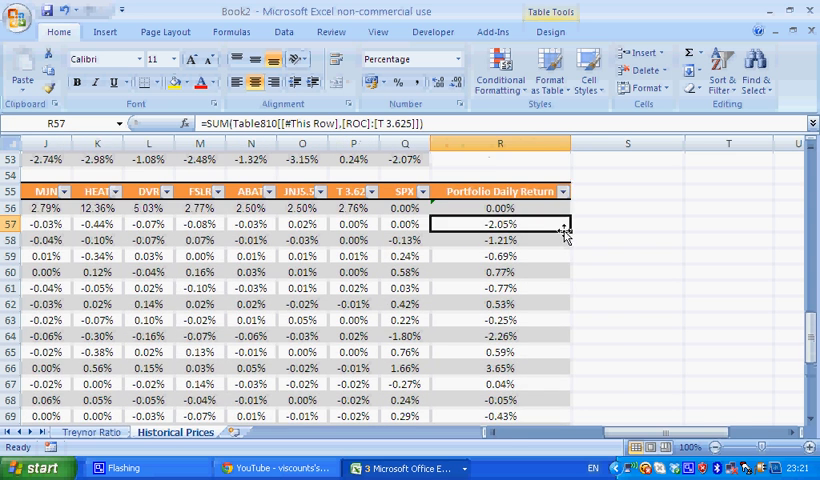
{"action": "scroll", "scroll_direction": "left", "scroll_amount": 3}
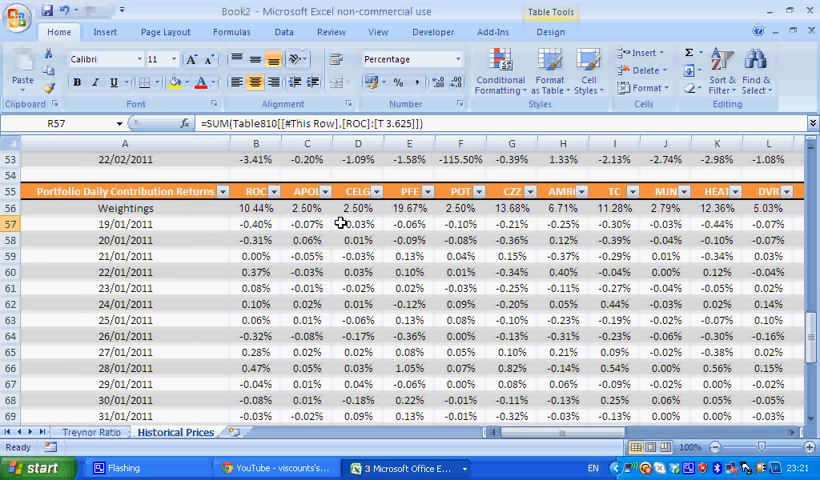
{"action": "mouse_move", "coordinate": [307, 223]}
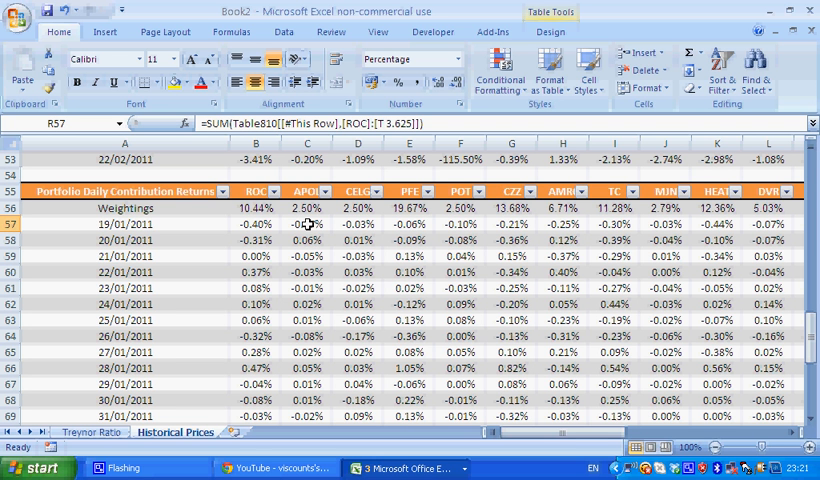
{"action": "mouse_move", "coordinate": [257, 220]}
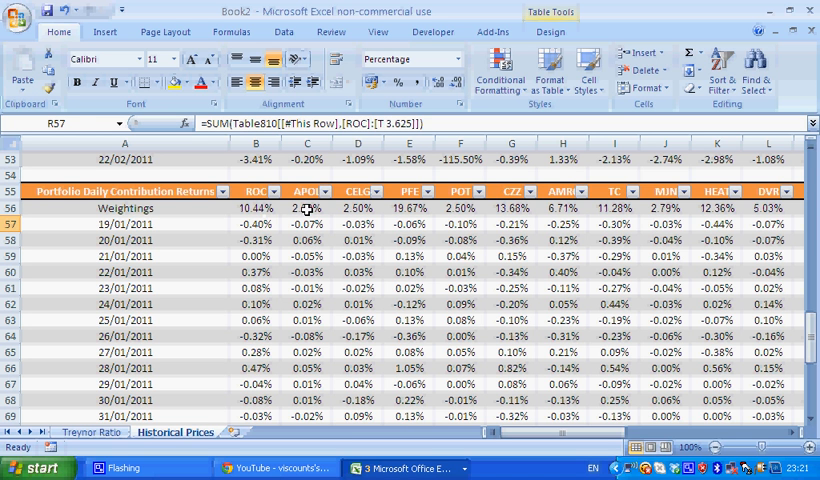
{"action": "left_click", "coordinate": [307, 207]}
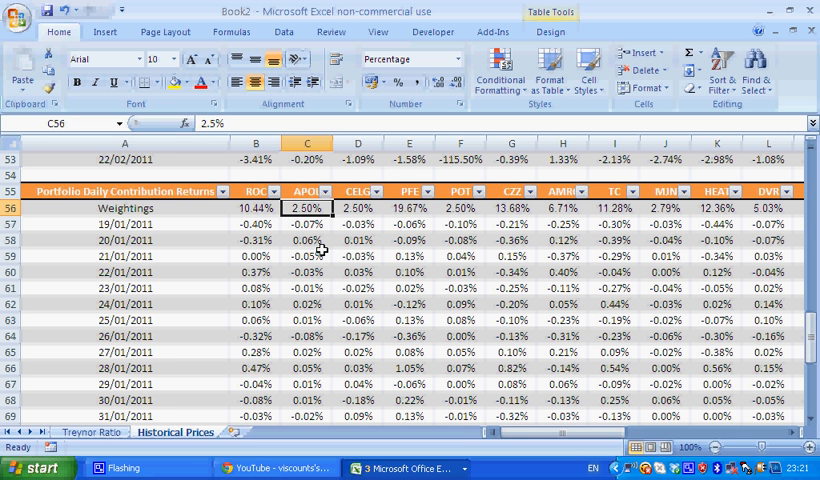
{"action": "left_click", "coordinate": [307, 224]}
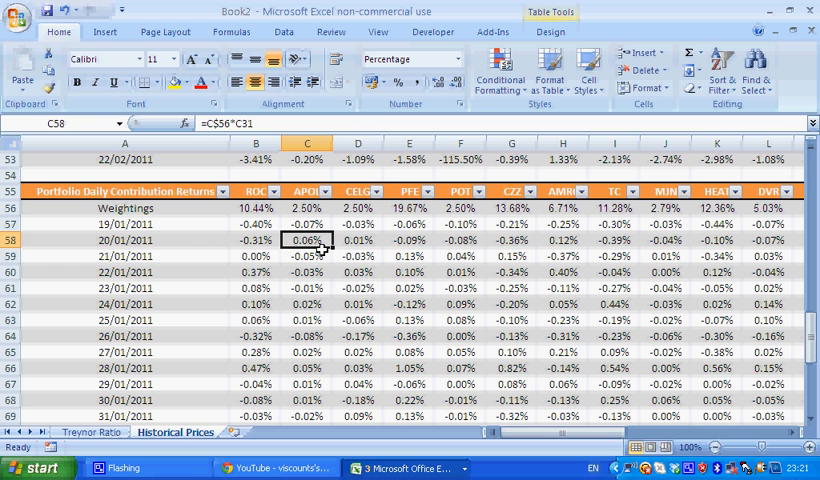
{"action": "left_click", "coordinate": [307, 288]}
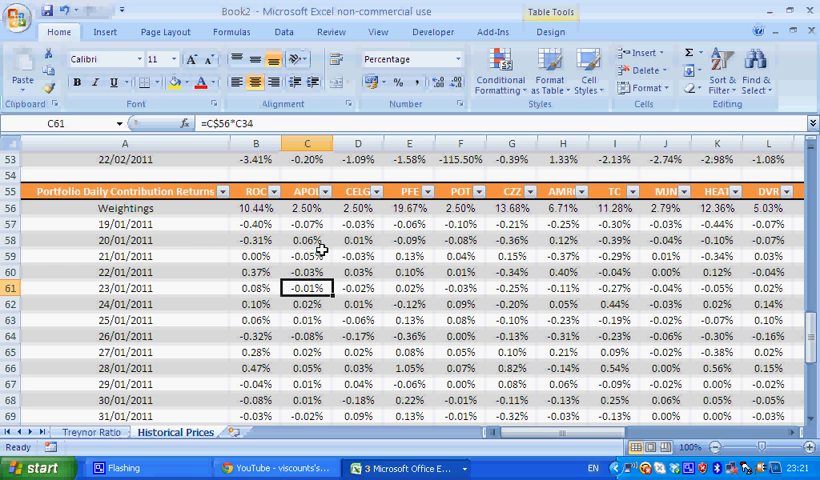
{"action": "left_click", "coordinate": [308, 272]}
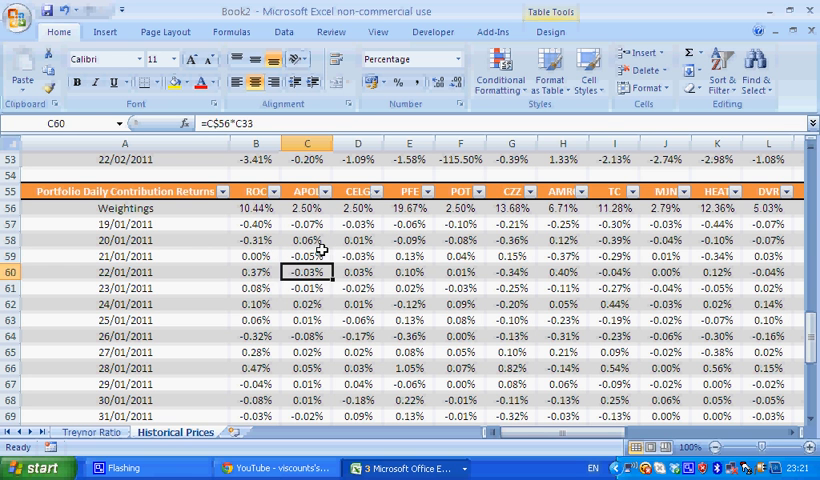
{"action": "left_click", "coordinate": [307, 207]}
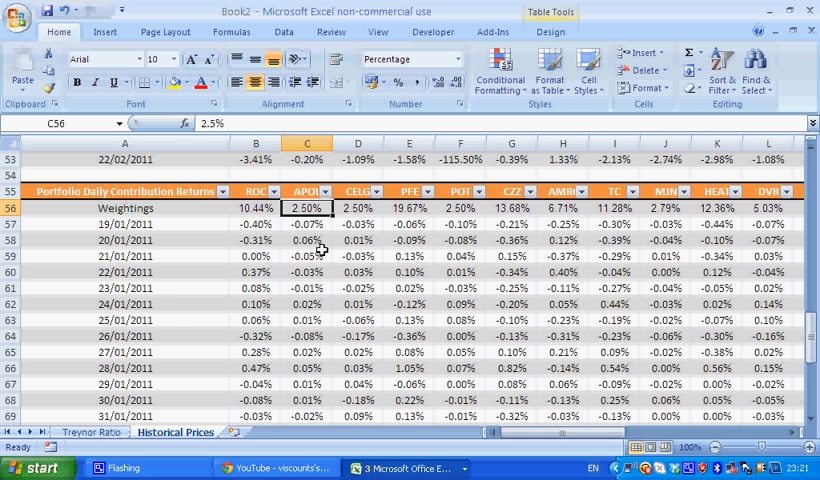
{"action": "left_click", "coordinate": [308, 255]}
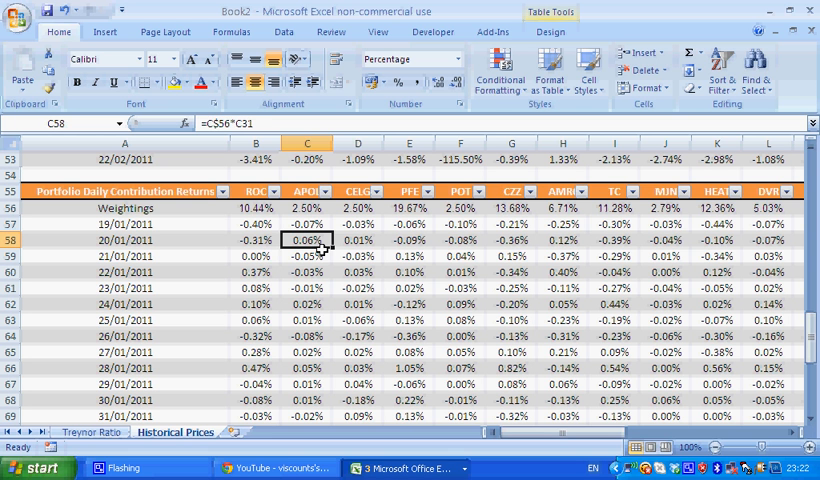
{"action": "left_click", "coordinate": [308, 207]}
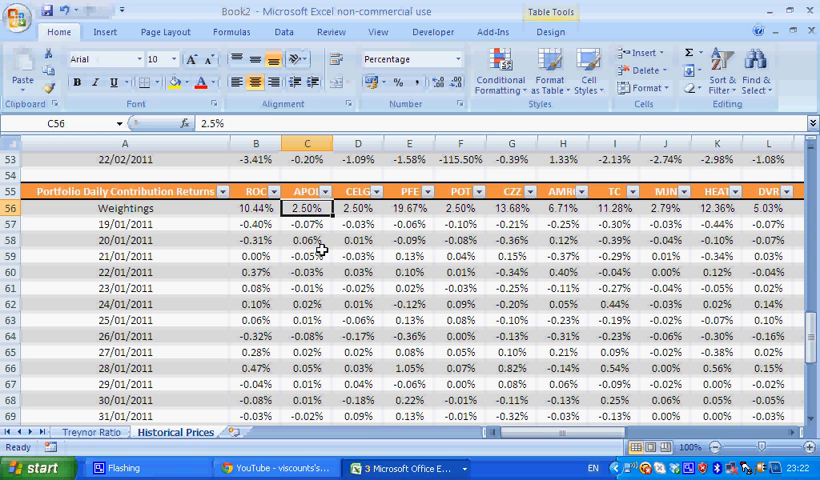
{"action": "left_click", "coordinate": [308, 320]}
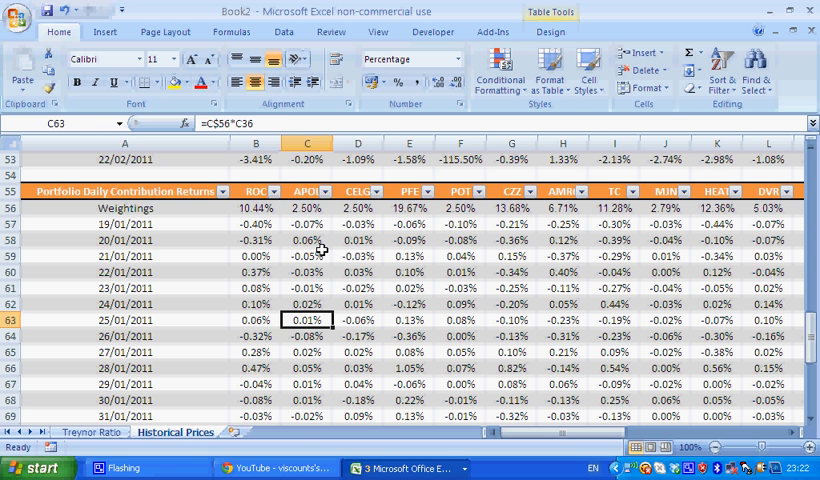
{"action": "mouse_move", "coordinate": [175, 370]}
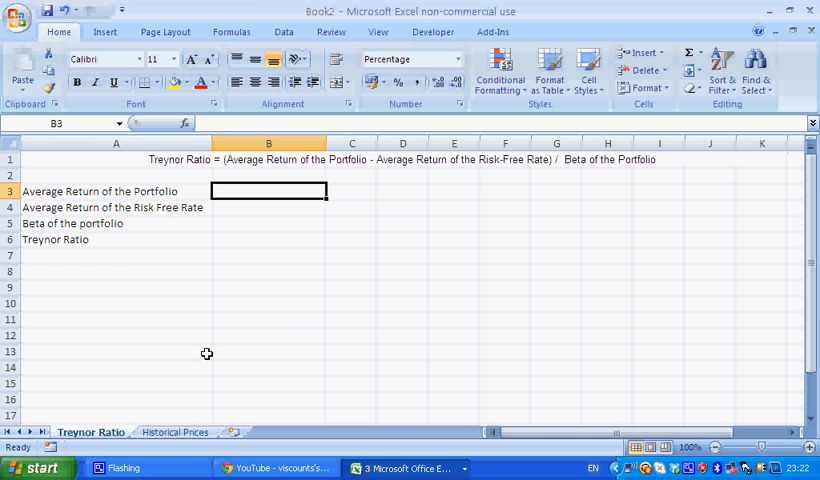
Step: Set B3 to =AVERAGE('Historical Prices'!R57:R79)*252 (-21.50%) and select the risk-free cell
{"action": "type", "text": "="}
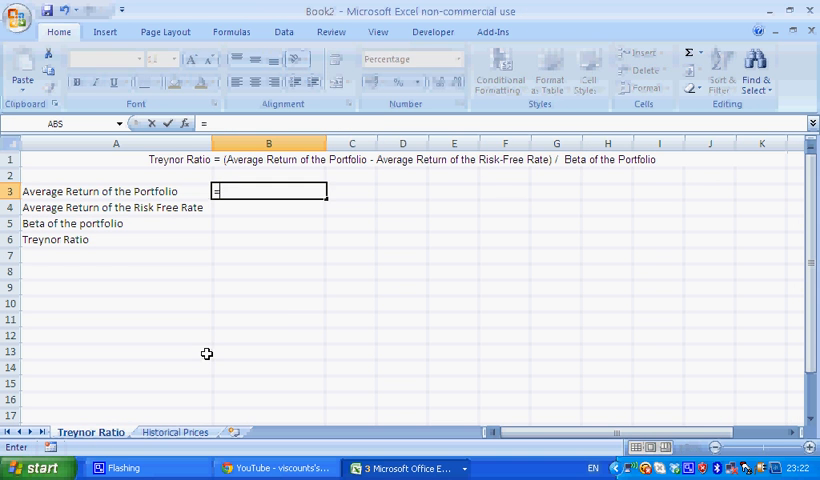
{"action": "type", "text": "=average('Historical Prices'!R57:R79)("}
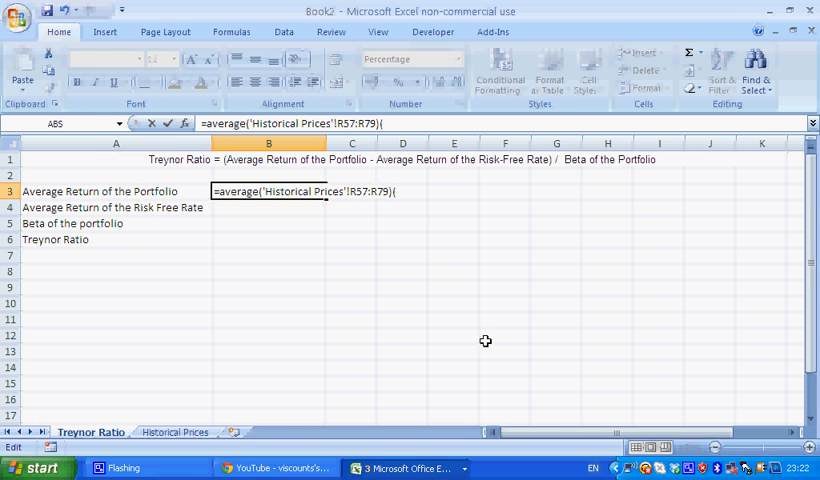
{"action": "key", "text": "Return"}
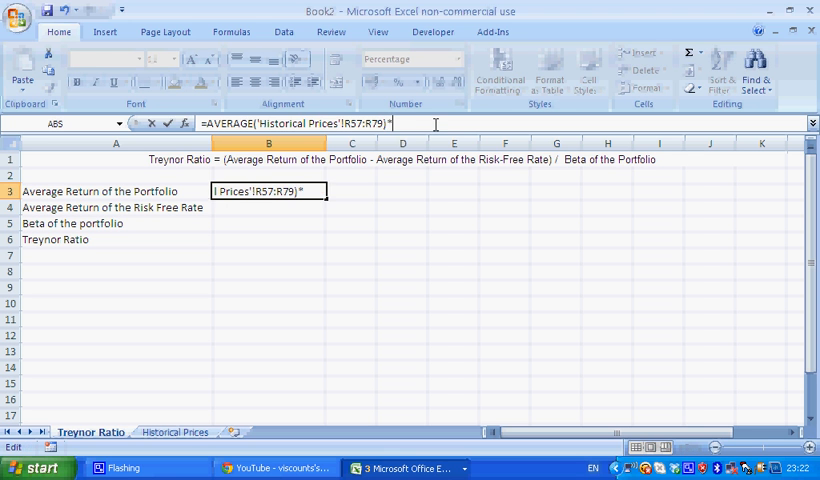
{"action": "type", "text": "252"}
{"action": "key", "text": "Return"}
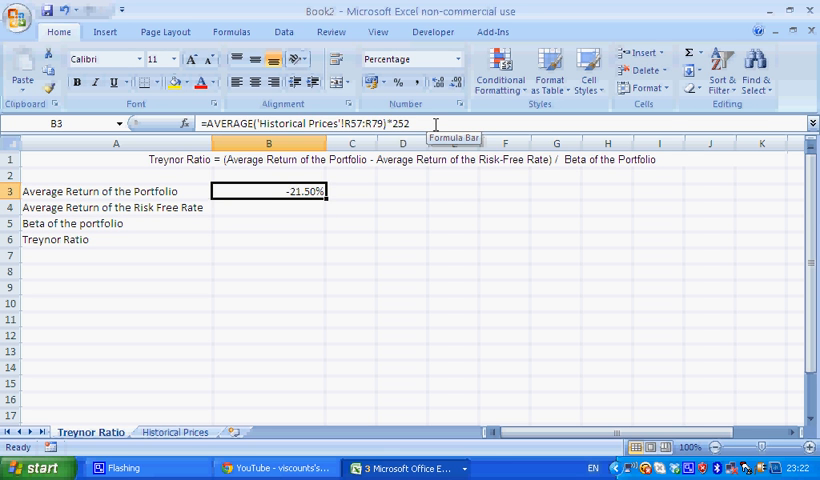
{"action": "left_click", "coordinate": [268, 207]}
{"action": "type", "text": "2.5"}
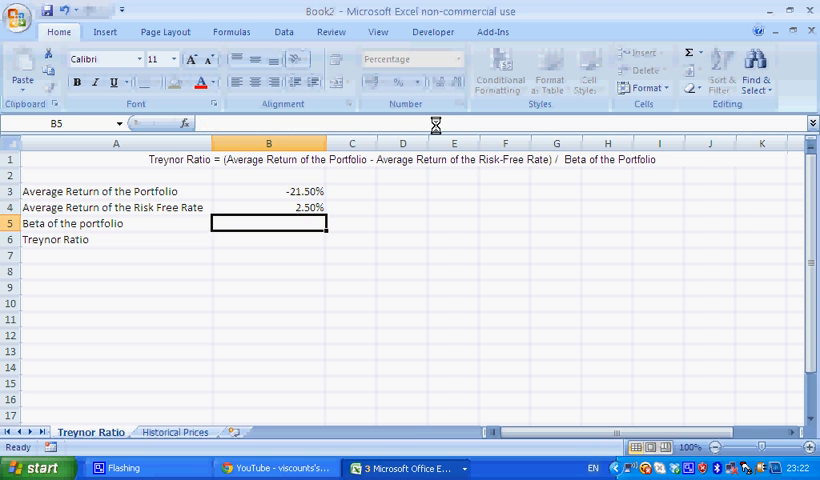
Step: Enter =COVAR(portfolio R57:R79, SPX Q57:Q79)/VAR(Table810[SPX]) in B5 for beta 1.60
{"action": "left_click", "coordinate": [268, 207]}
{"action": "type", "text": "=c"}
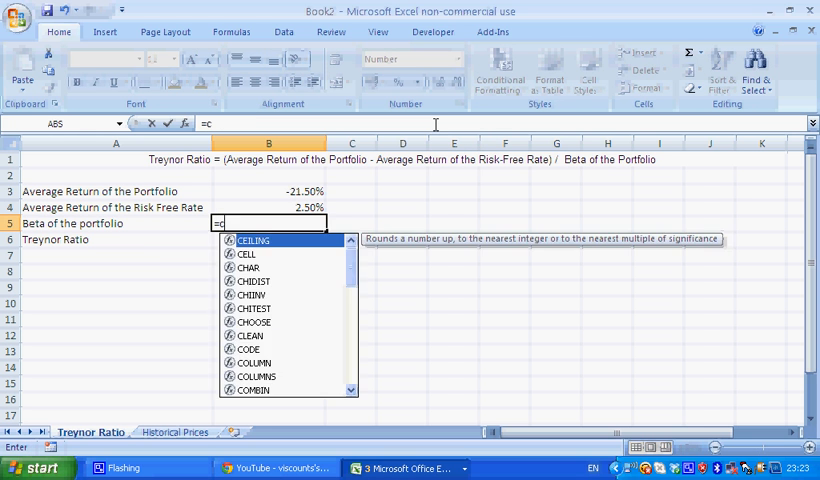
{"action": "type", "text": "ovar('Historical Prices'!R57:R79,'Historical Prices'!Q57:Q79"}
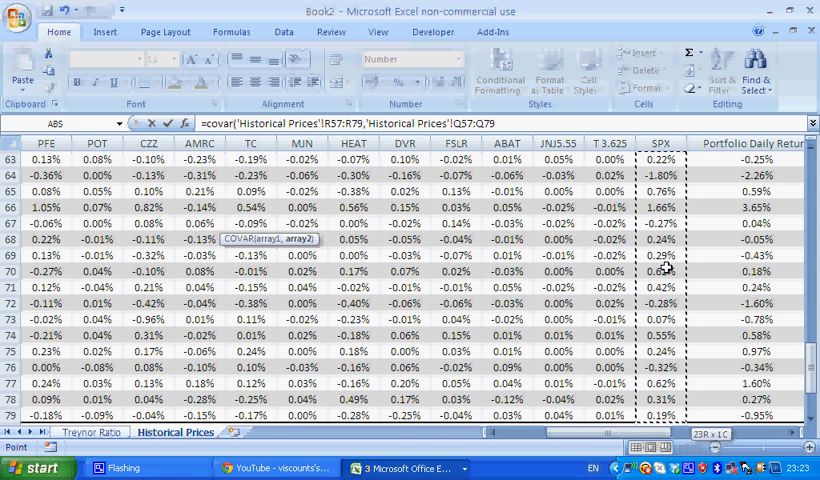
{"action": "type", "text": "/"}
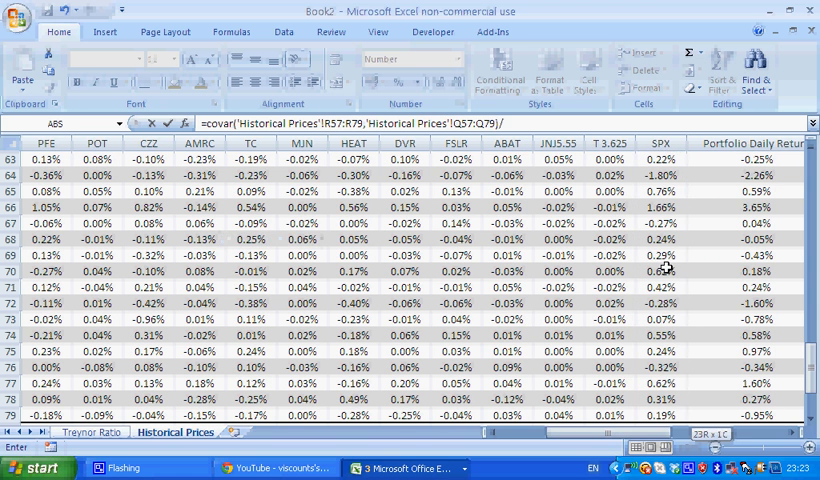
{"action": "type", "text": "var(Table810[[#Headers],[SPX"}
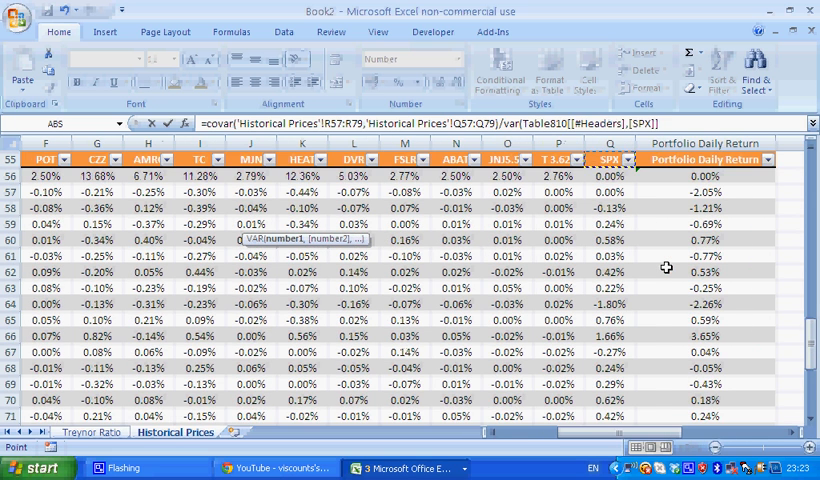
{"action": "scroll", "scroll_direction": "down", "scroll_amount": 3}
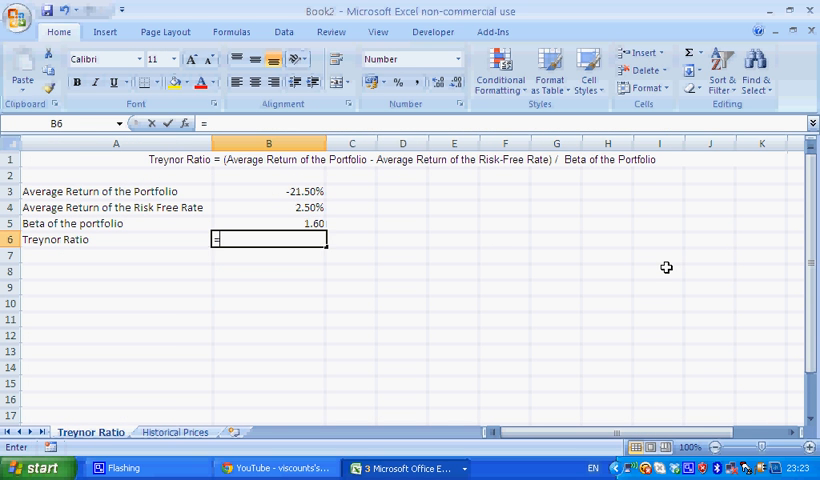
Step: Enter =SUM(B3-B4)/B5 in B6 for a Treynor ratio of -0.15, then check B3
{"action": "type", "text": "=sum("}
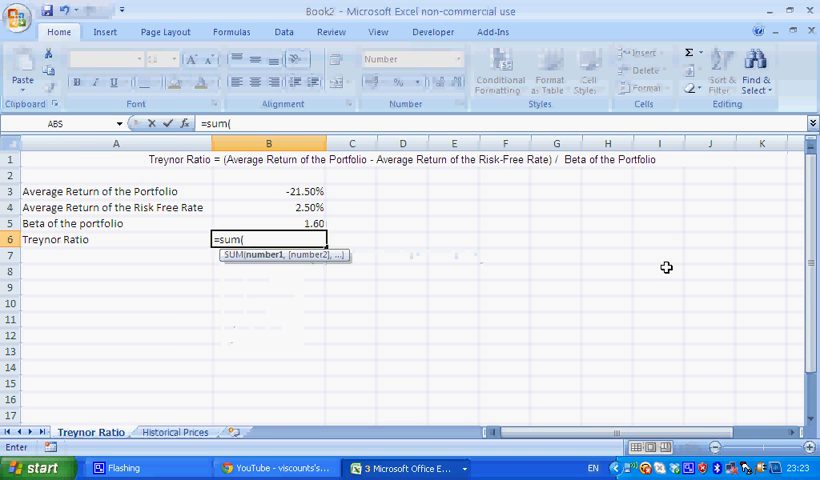
{"action": "type", "text": "B3-B4)/B5"}
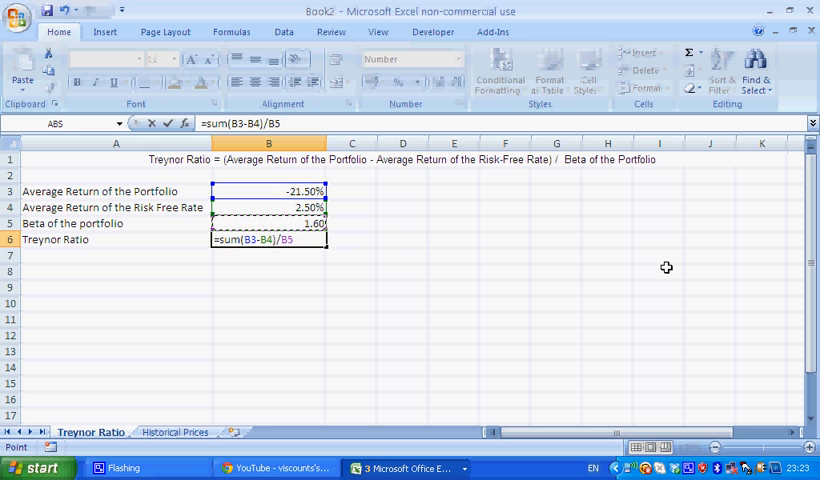
{"action": "key", "text": "Return"}
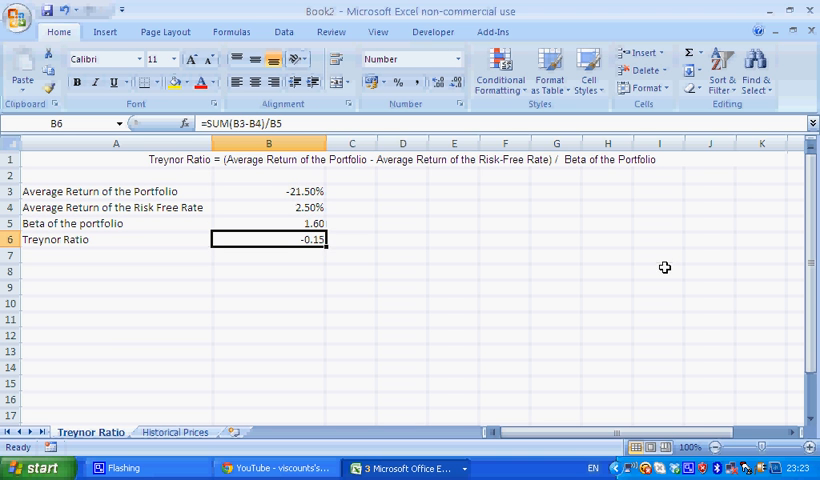
{"action": "mouse_move", "coordinate": [352, 247]}
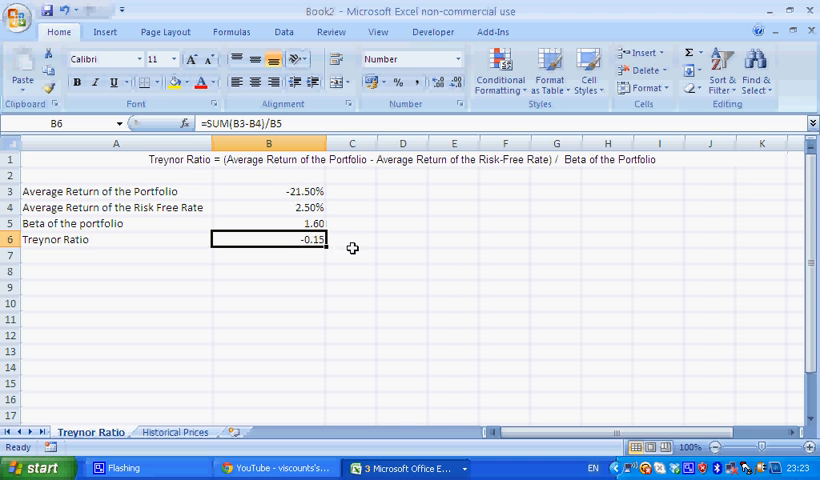
{"action": "mouse_move", "coordinate": [379, 255]}
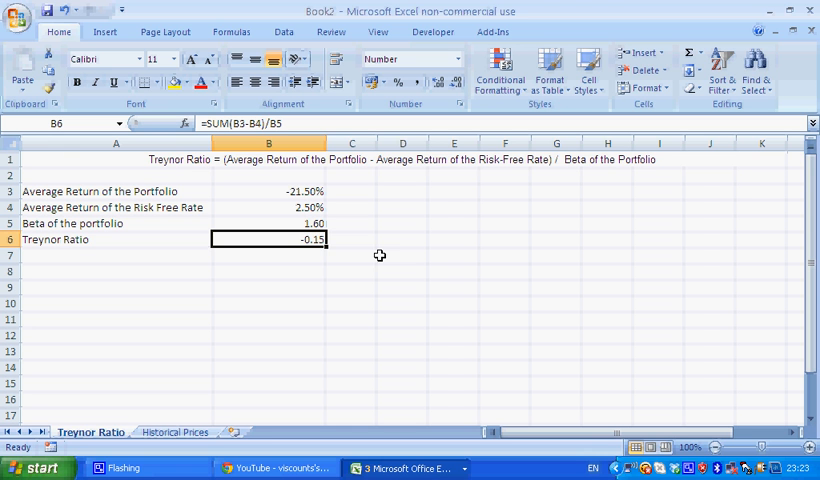
{"action": "mouse_move", "coordinate": [286, 215]}
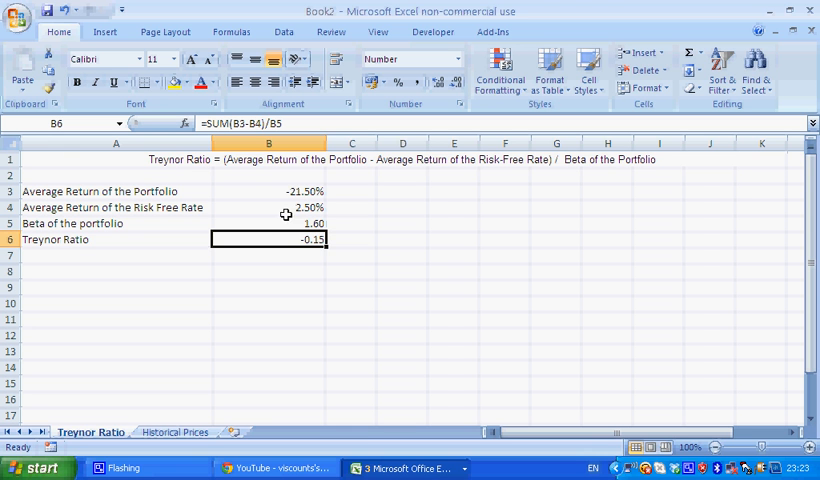
{"action": "mouse_move", "coordinate": [257, 207]}
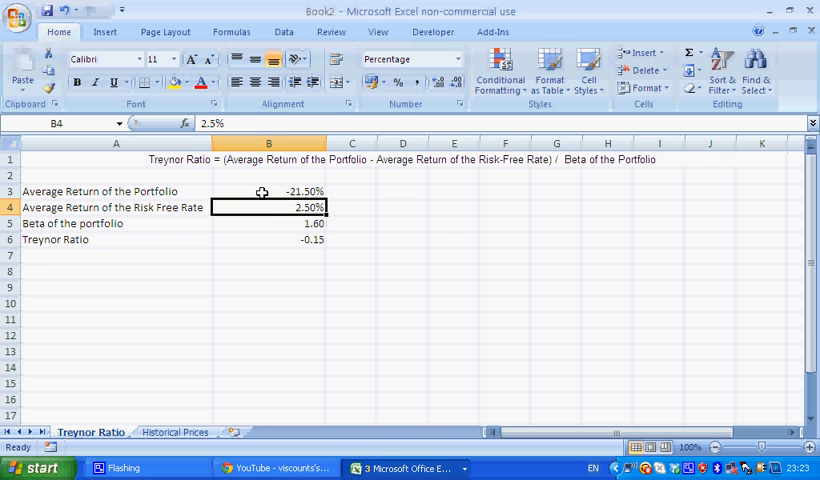
{"action": "left_click", "coordinate": [268, 191]}
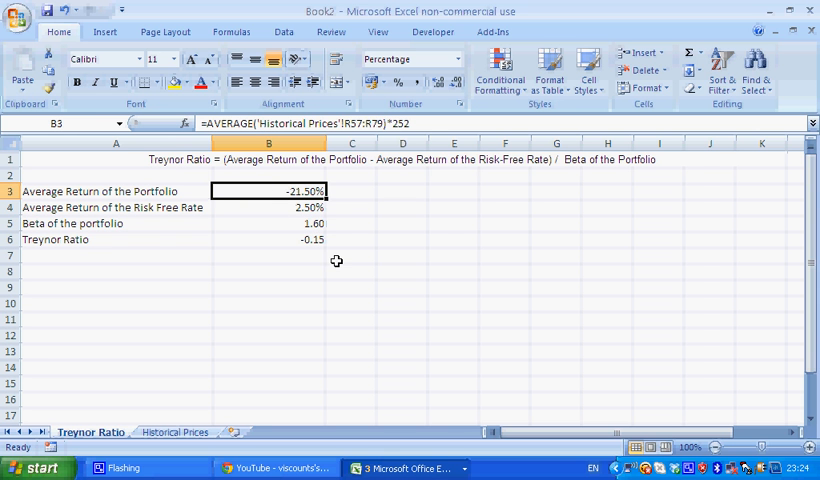
Step: Switch between sheets and scroll to the contribution returns table showing APOL's 2.50% weighting
{"action": "left_click", "coordinate": [174, 432]}
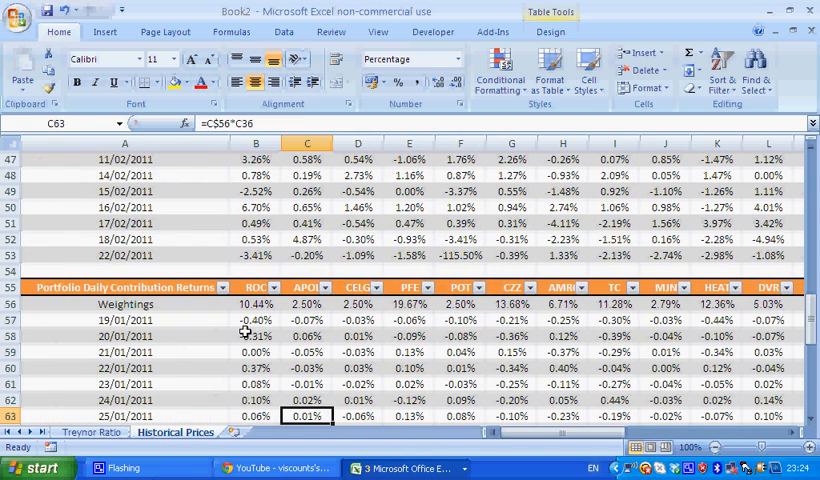
{"action": "left_click", "coordinate": [308, 272]}
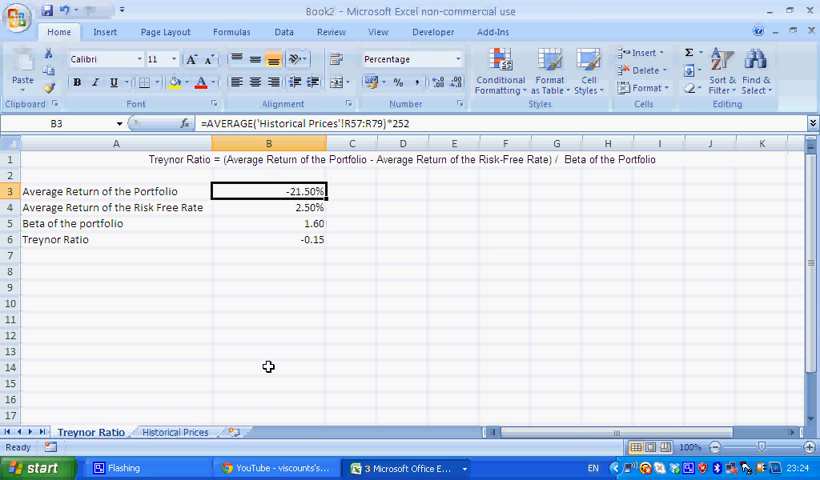
{"action": "mouse_move", "coordinate": [209, 371]}
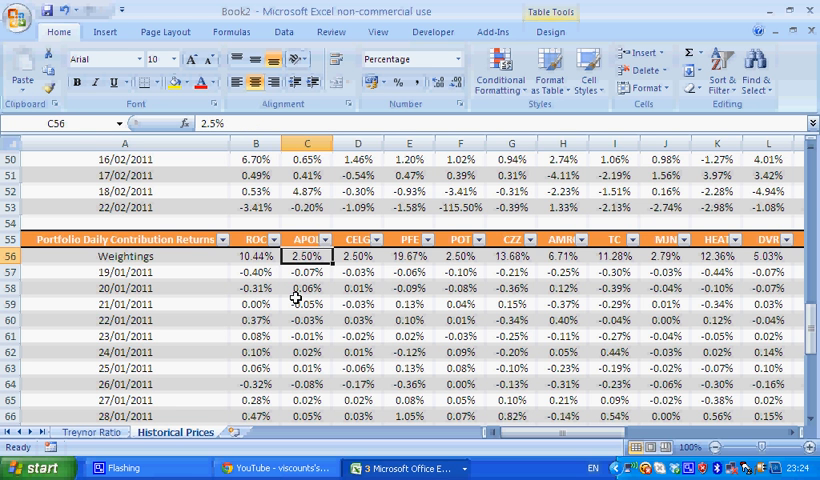
{"action": "scroll", "scroll_direction": "down", "scroll_amount": 3}
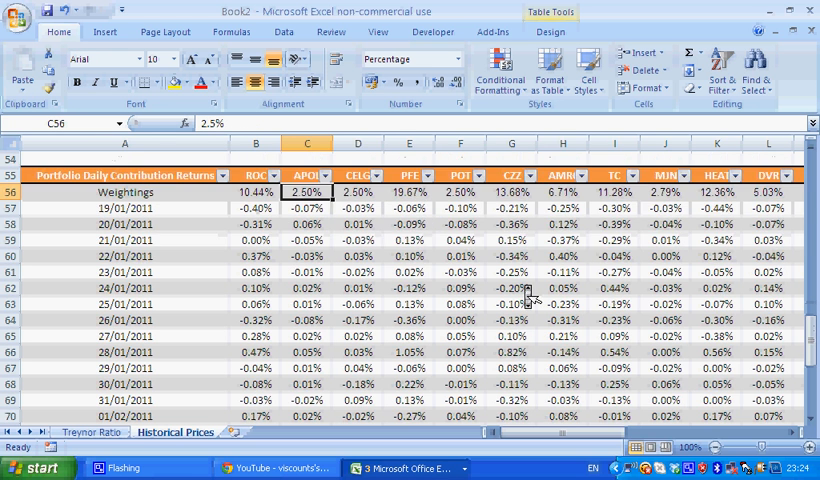
{"action": "scroll", "scroll_direction": "up", "scroll_amount": 3}
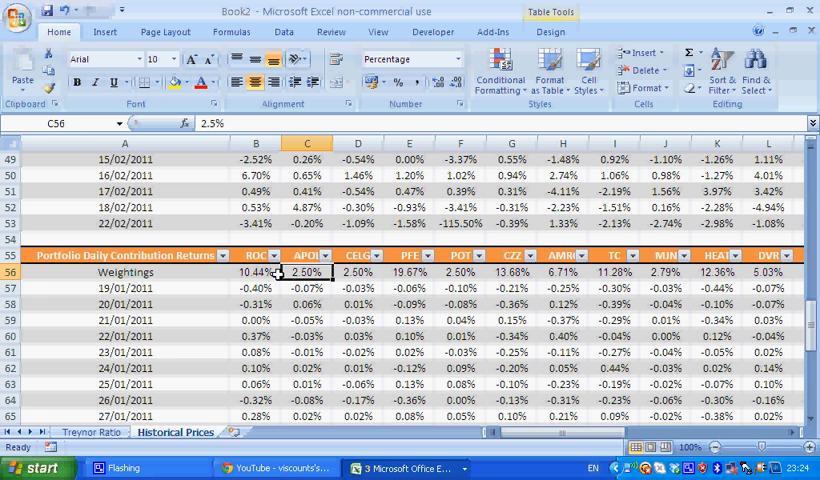
{"action": "scroll", "scroll_direction": "up", "scroll_amount": 3}
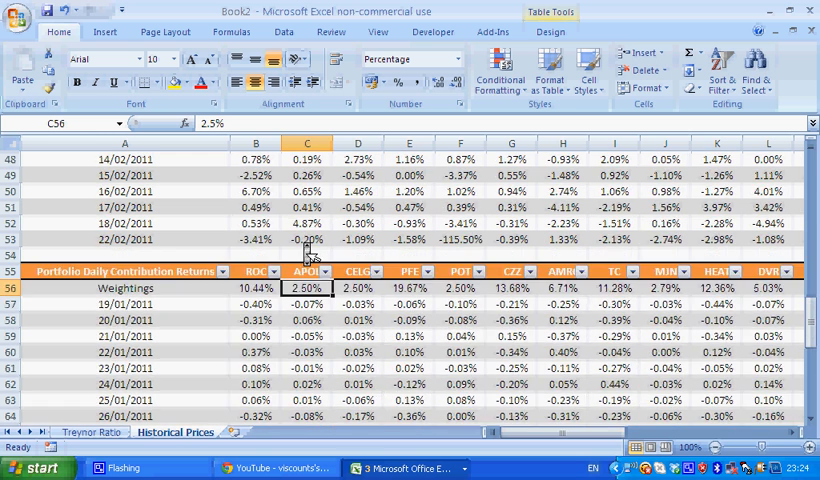
{"action": "scroll", "scroll_direction": "down", "scroll_amount": 3}
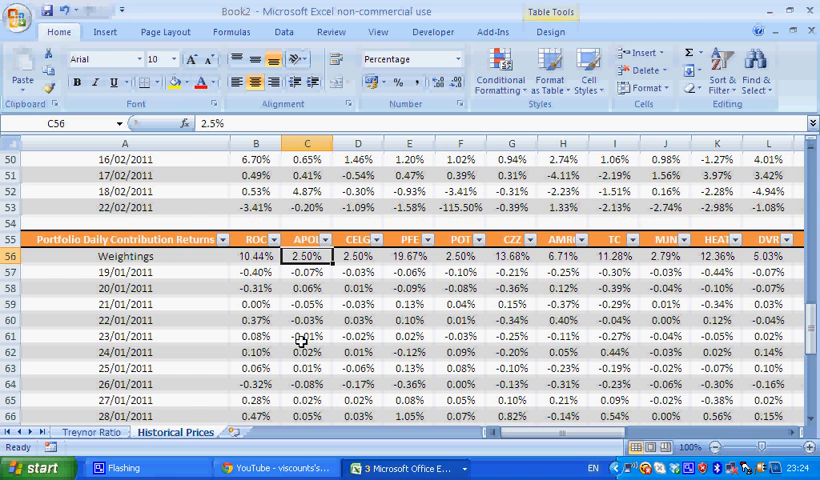